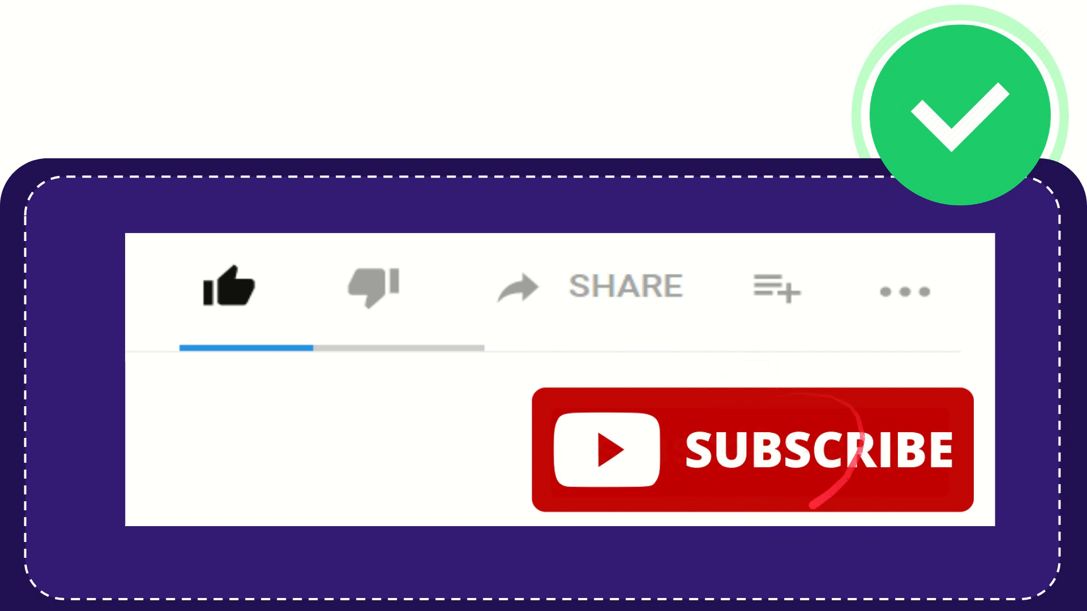
left_click(227, 293)
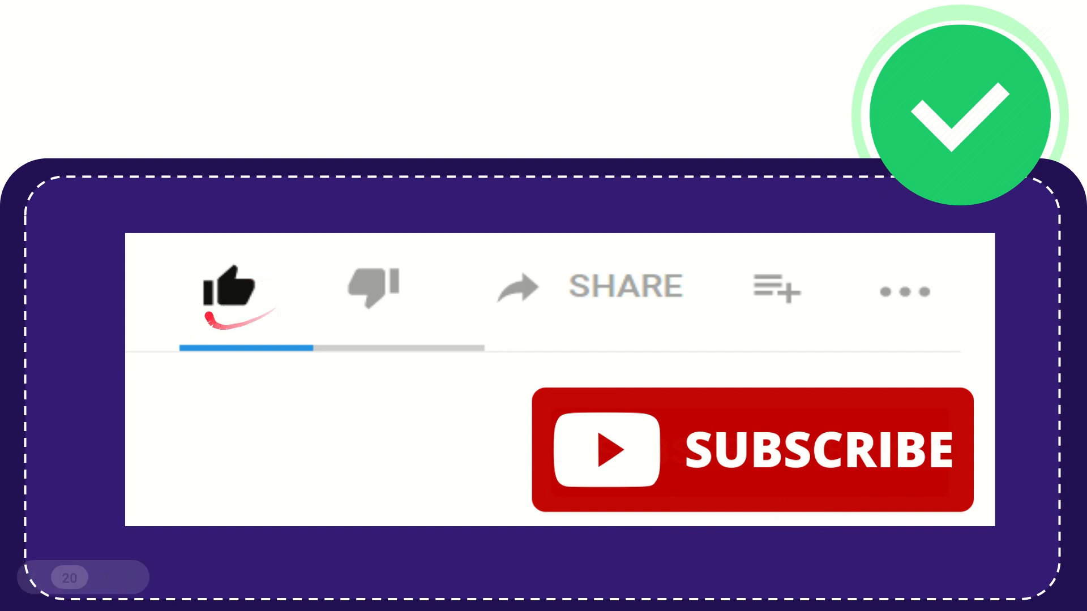